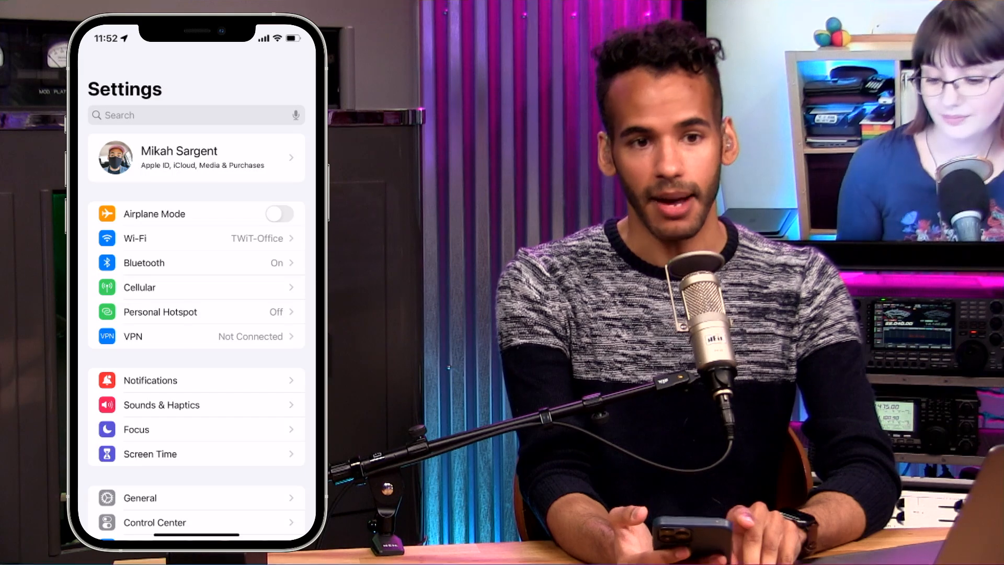
Step: Scroll the Settings list down to the third-party apps until Airmail appears
scroll("down", 3)
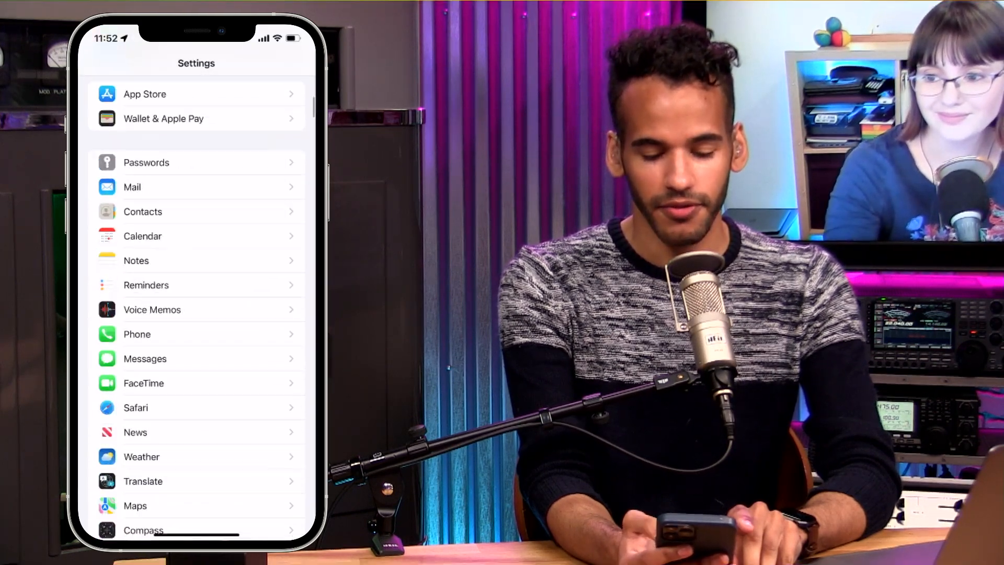
scroll("down", 3)
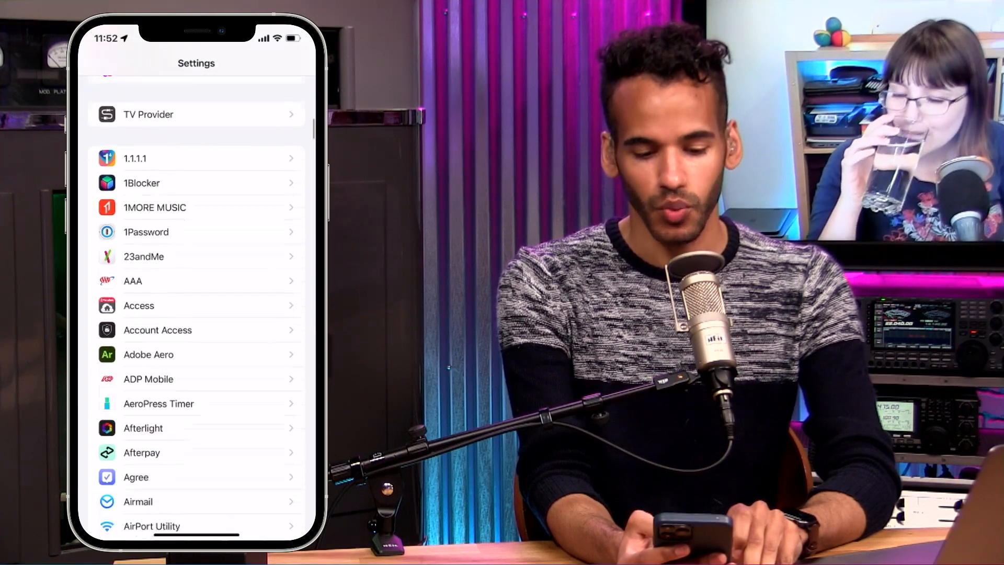
scroll("down", 3)
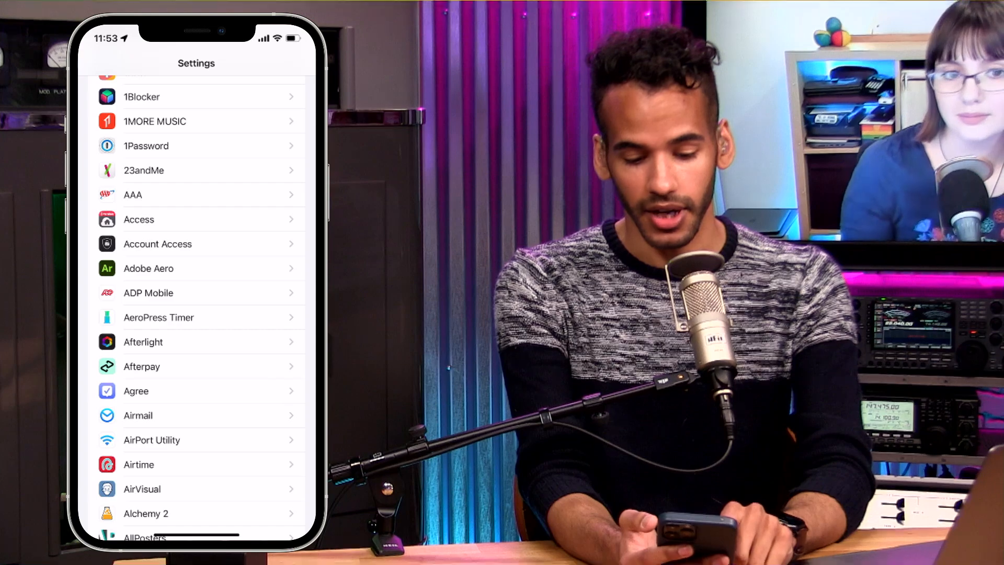
Step: Show Airmail's settings page with its permissions and Default Mail App set to Spark
left_click(138, 416)
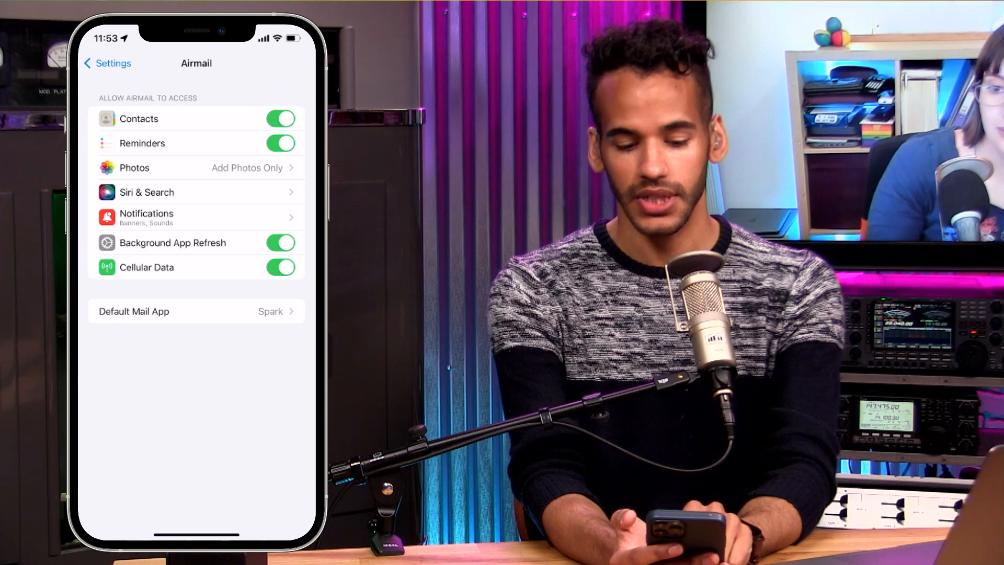
Step: Show the Default Mail App chooser listing Mail, Spark, Gmail and Airmail, Spark checked
left_click(195, 311)
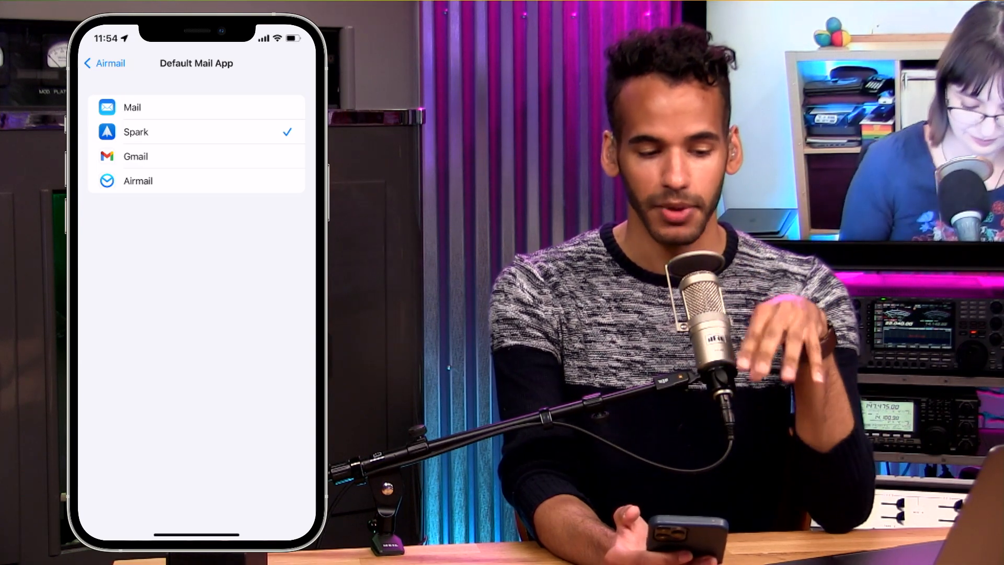
left_click(104, 63)
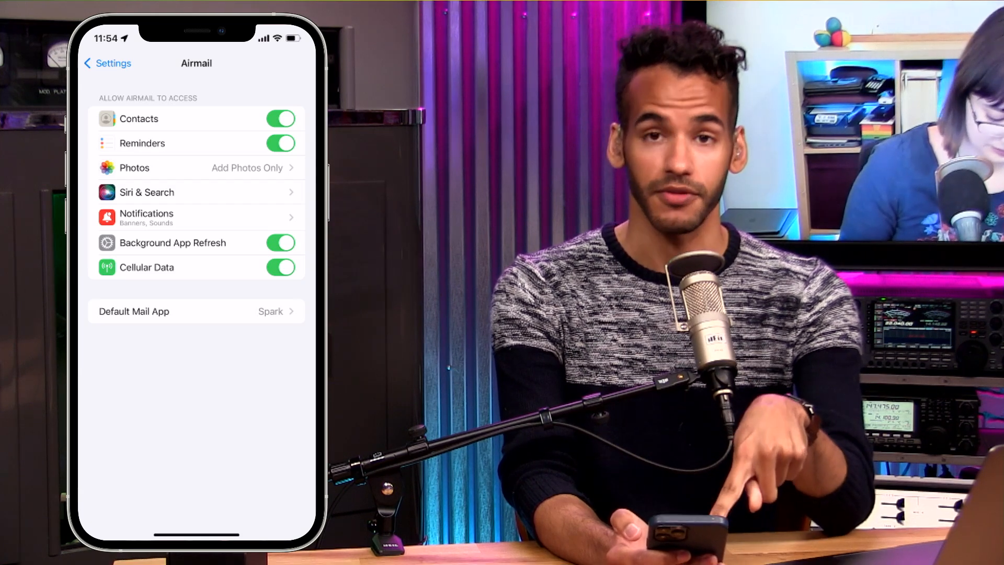
left_click(196, 312)
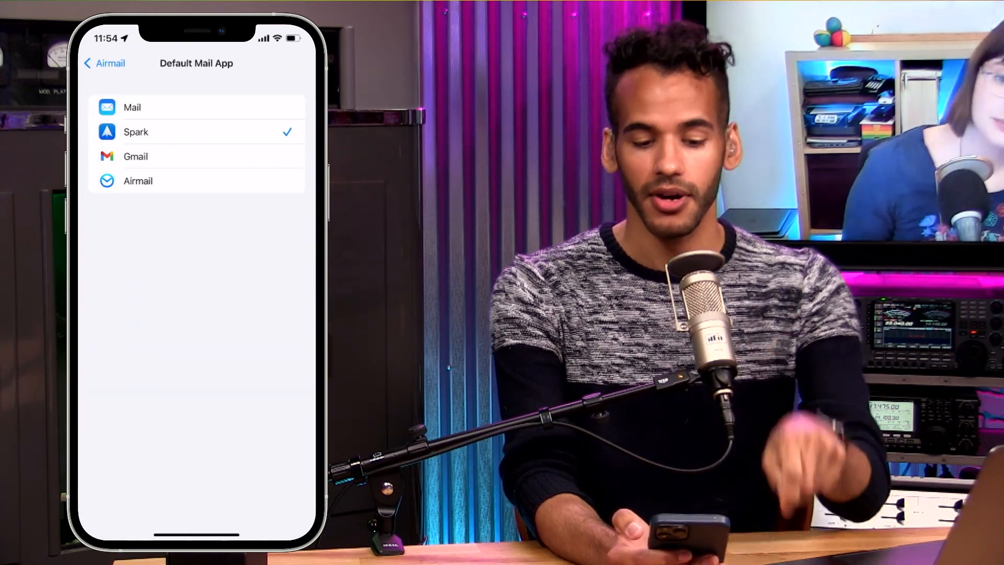